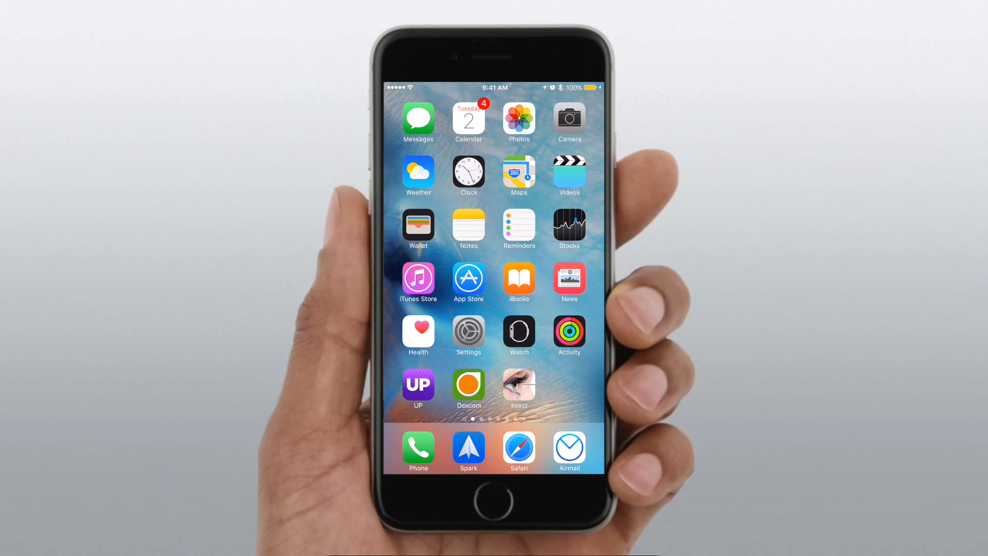
# Step: Add a Google account with contacts access and push notifications allowed, landing on Inbox Zero
pyautogui.click(568, 448)
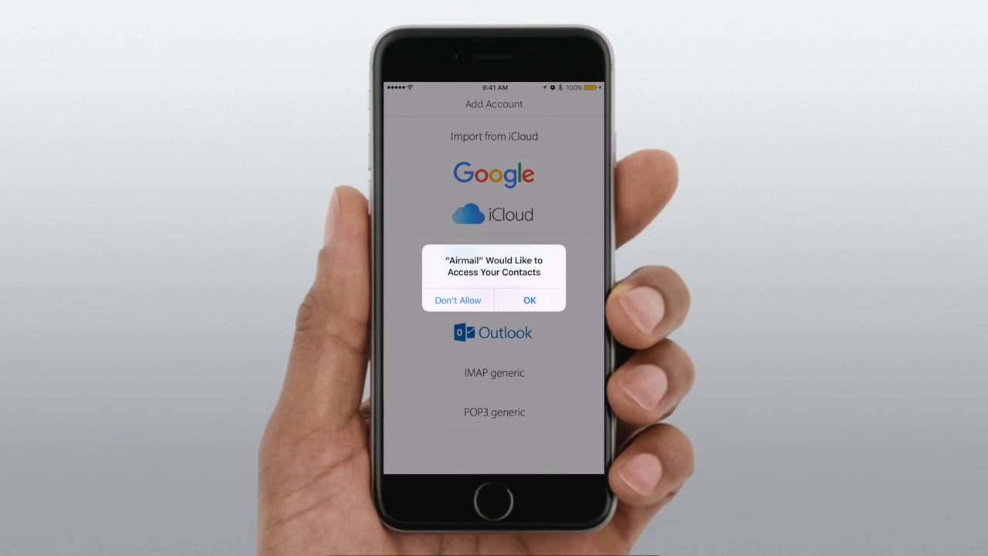
pyautogui.click(530, 300)
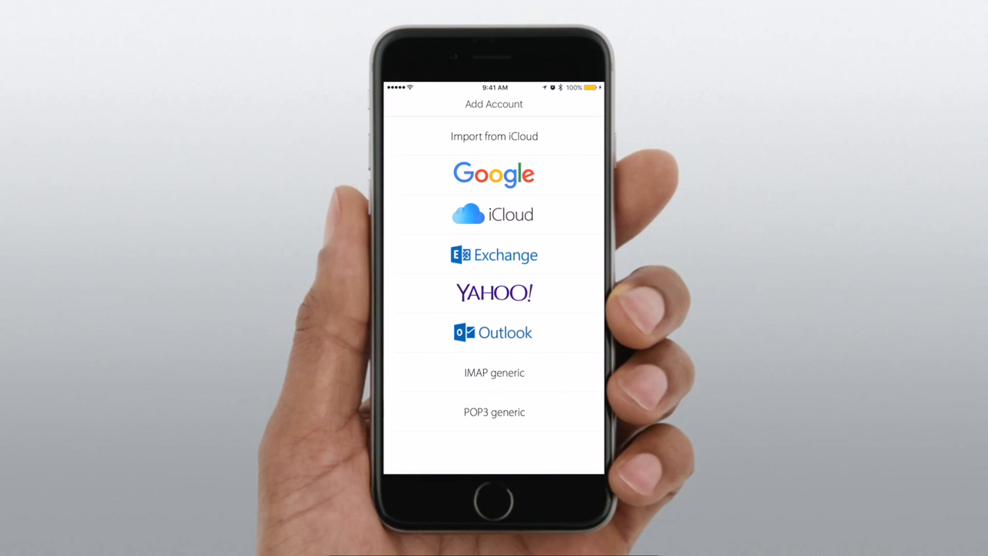
pyautogui.click(494, 173)
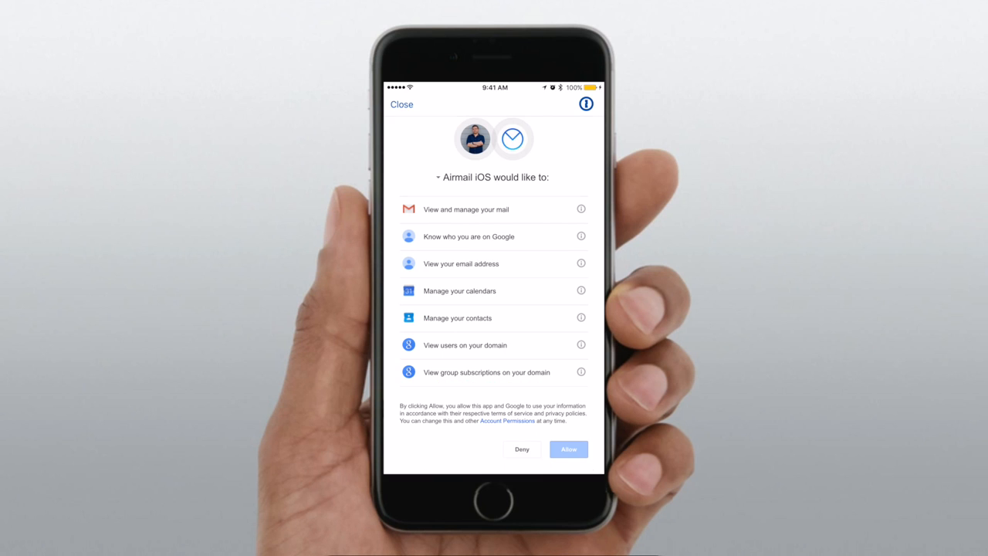
pyautogui.click(568, 448)
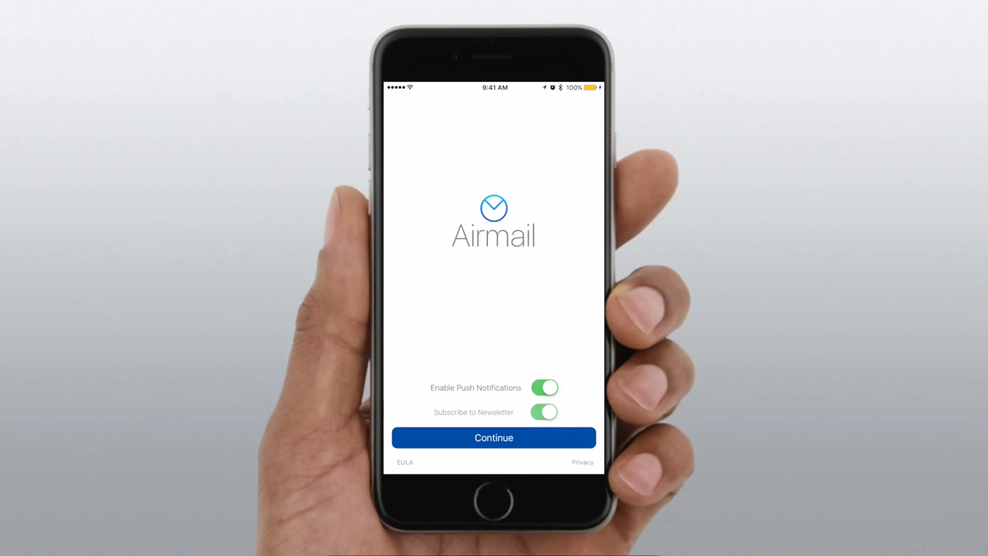
pyautogui.click(543, 411)
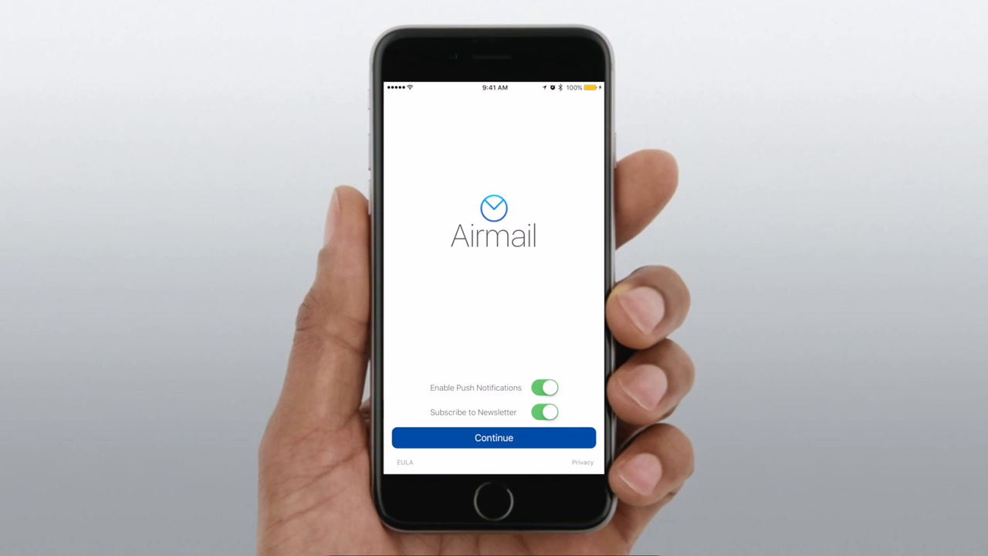
pyautogui.click(495, 437)
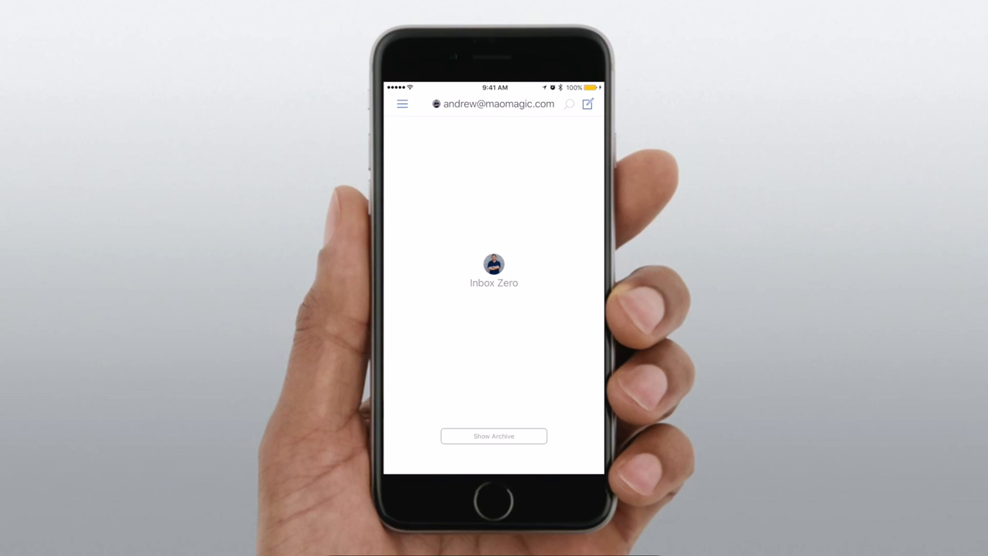
# Step: Browse Snooze and Documents from the sidebar, then reach Settings > iCloud Sync
pyautogui.click(401, 103)
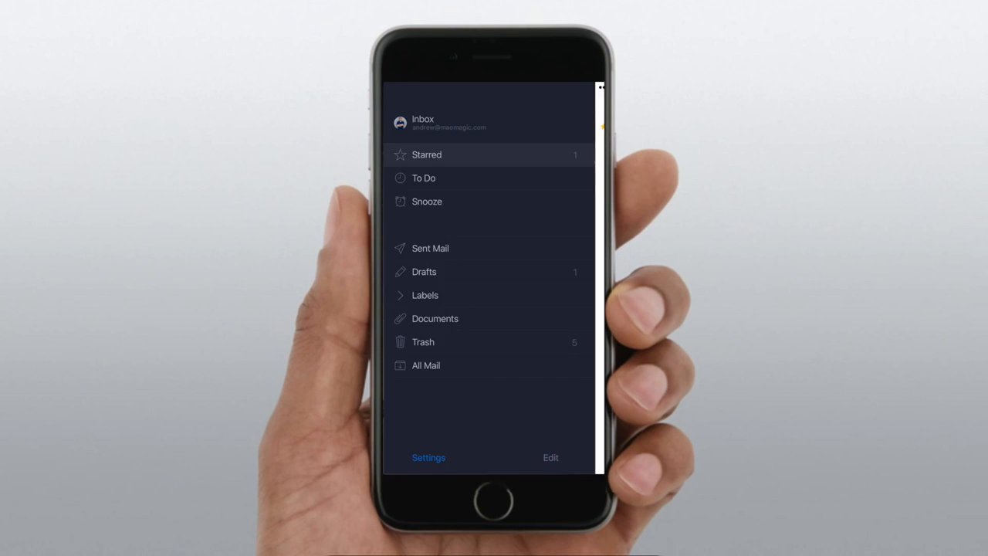
pyautogui.click(427, 201)
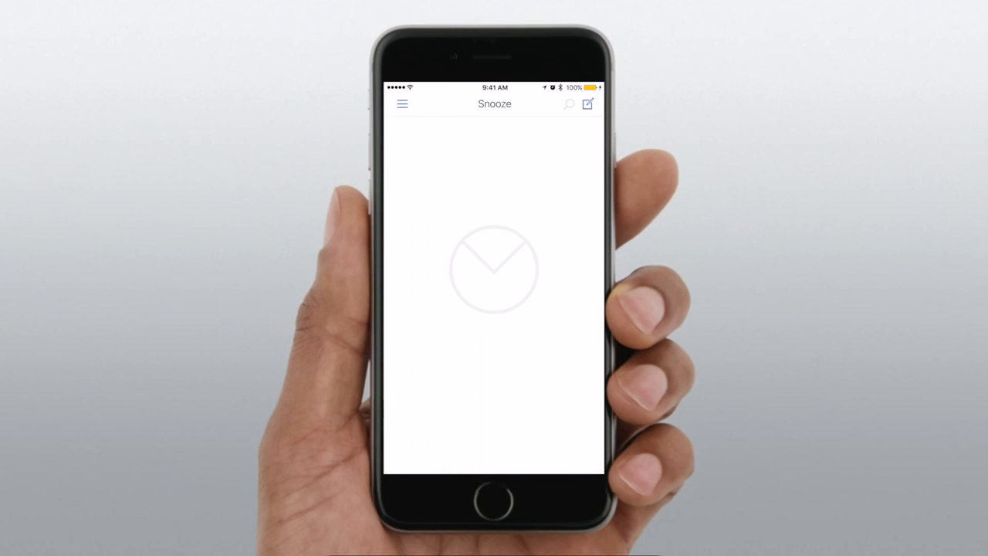
pyautogui.click(402, 104)
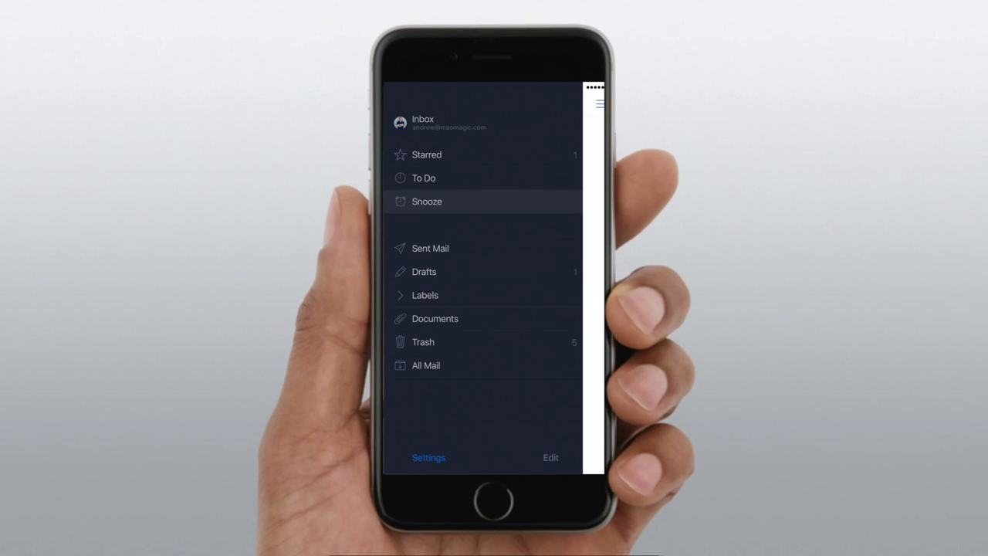
pyautogui.click(425, 295)
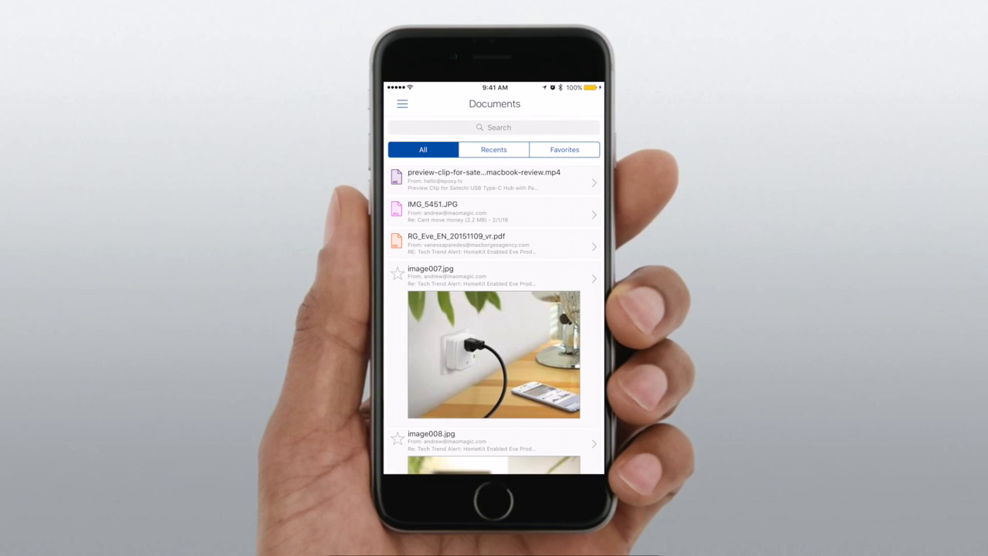
pyautogui.click(402, 104)
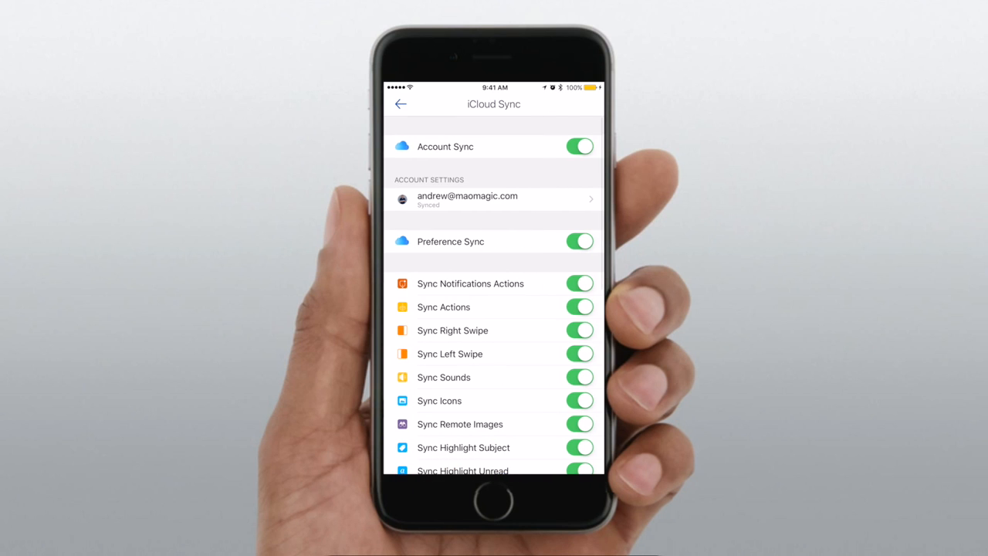
# Step: Review all iCloud Sync toggles as switched on and return to the main Settings list
pyautogui.scroll(-3)
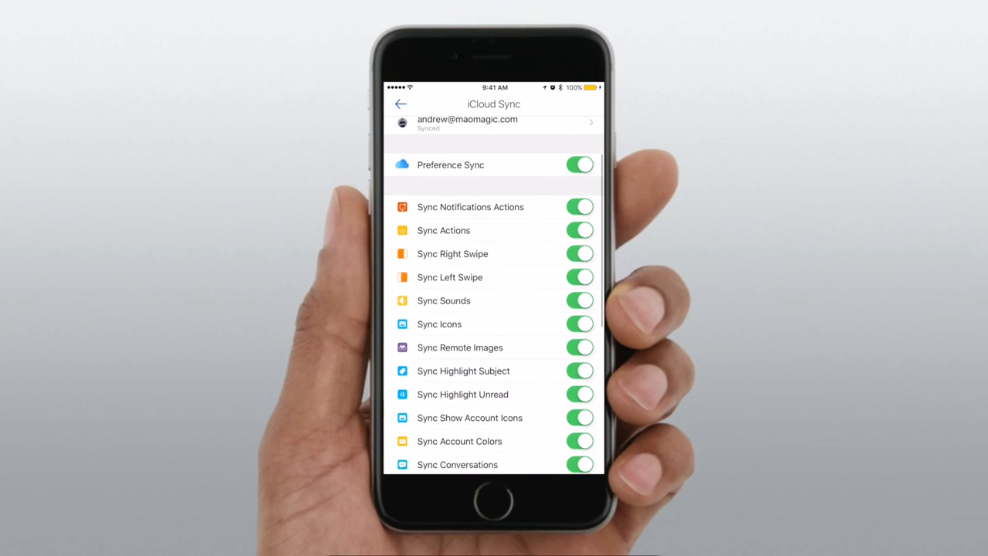
pyautogui.scroll(-3)
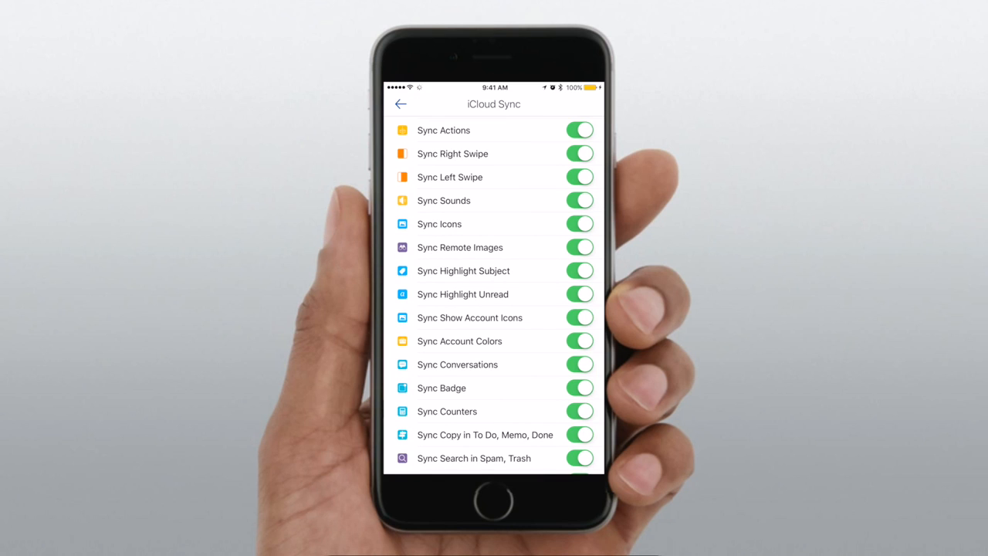
pyautogui.scroll(-3)
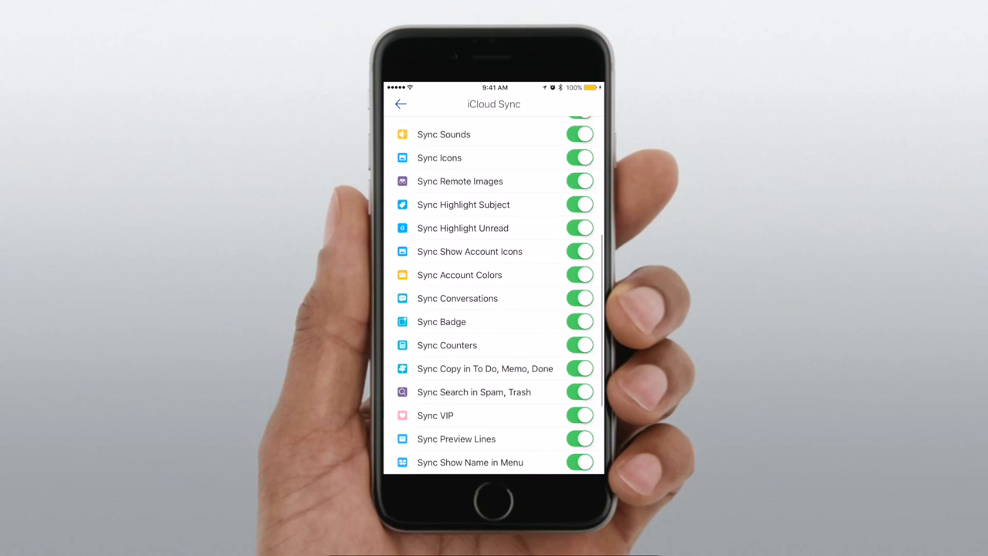
pyautogui.scroll(-3)
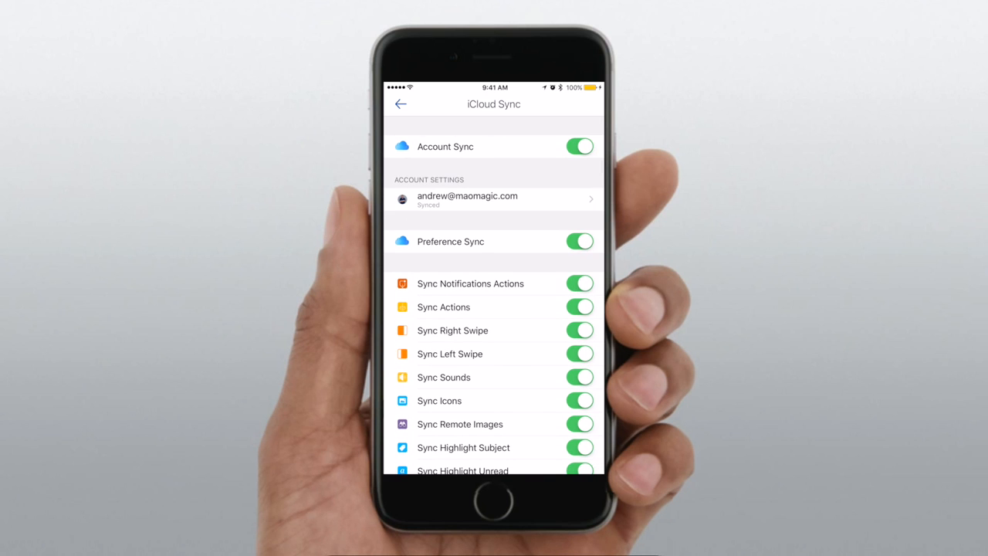
pyautogui.click(401, 103)
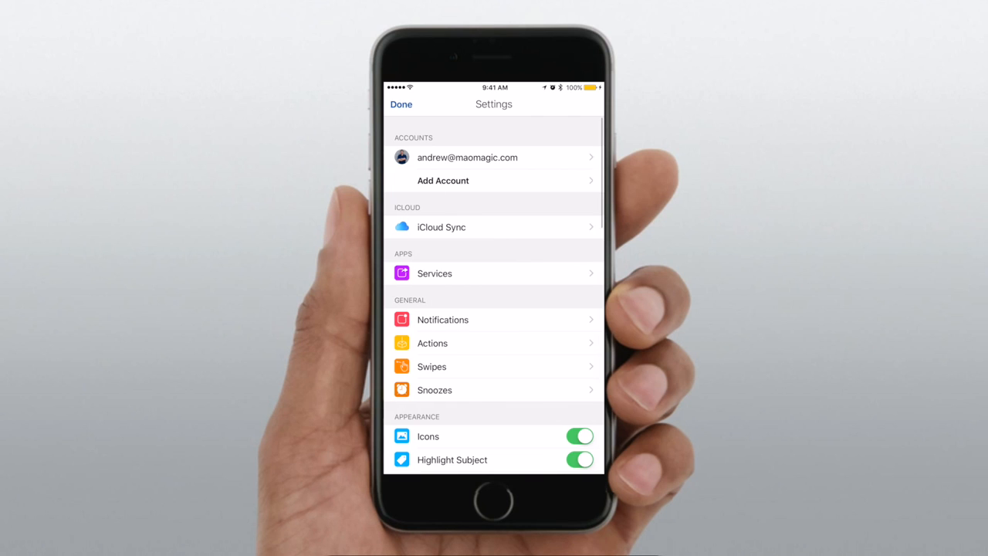
# Step: Browse the Services integrations list with Deliveries on, then reach the Notifications settings
pyautogui.click(436, 273)
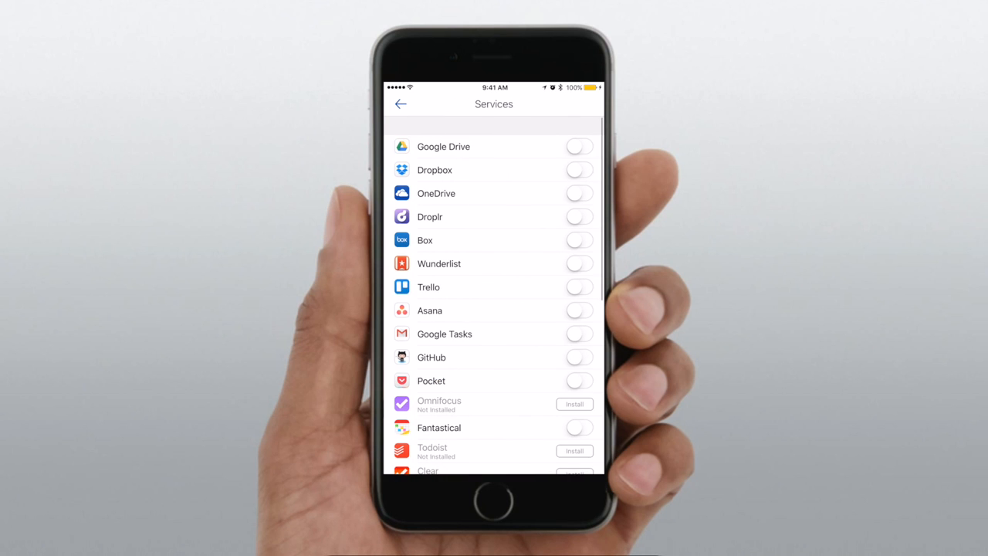
pyautogui.scroll(-3)
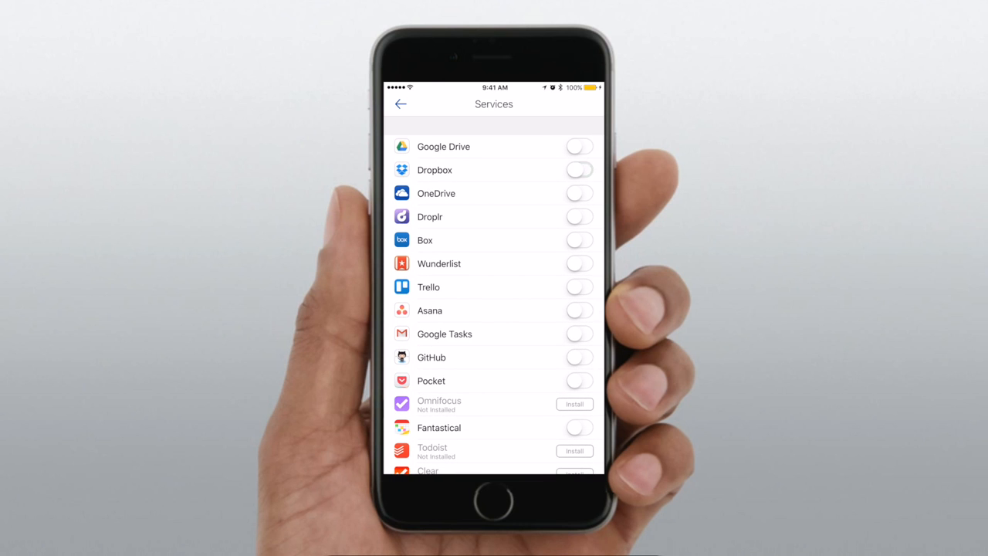
pyautogui.scroll(-3)
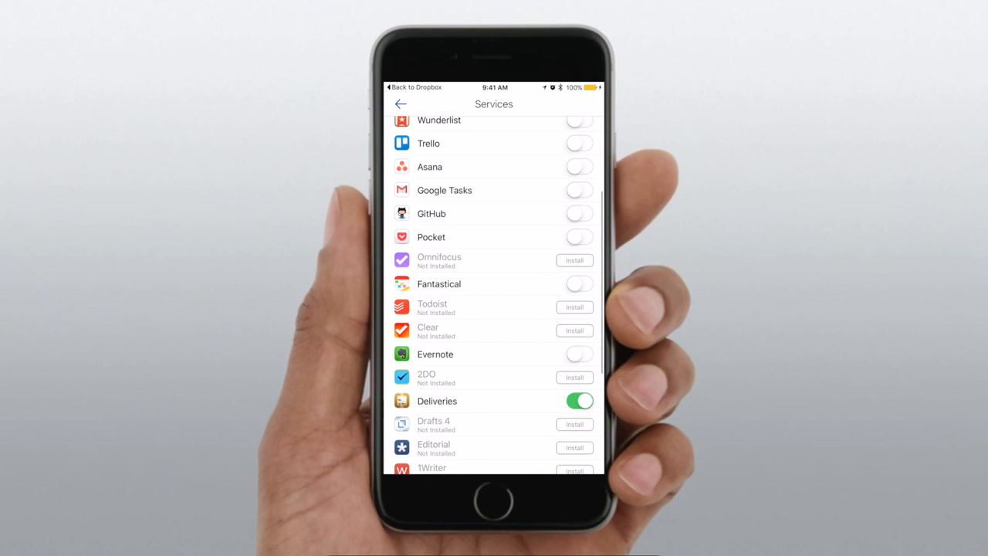
pyautogui.click(580, 284)
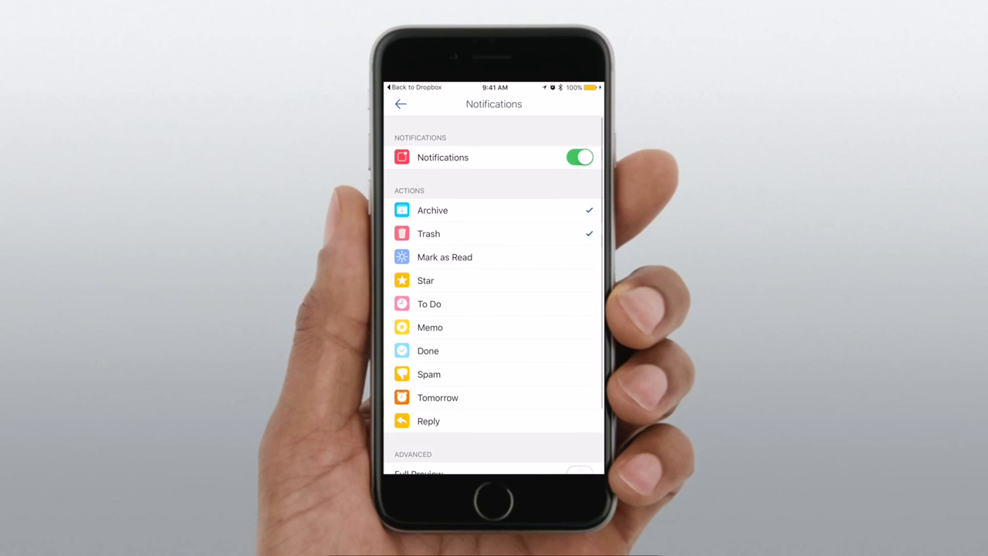
pyautogui.click(401, 104)
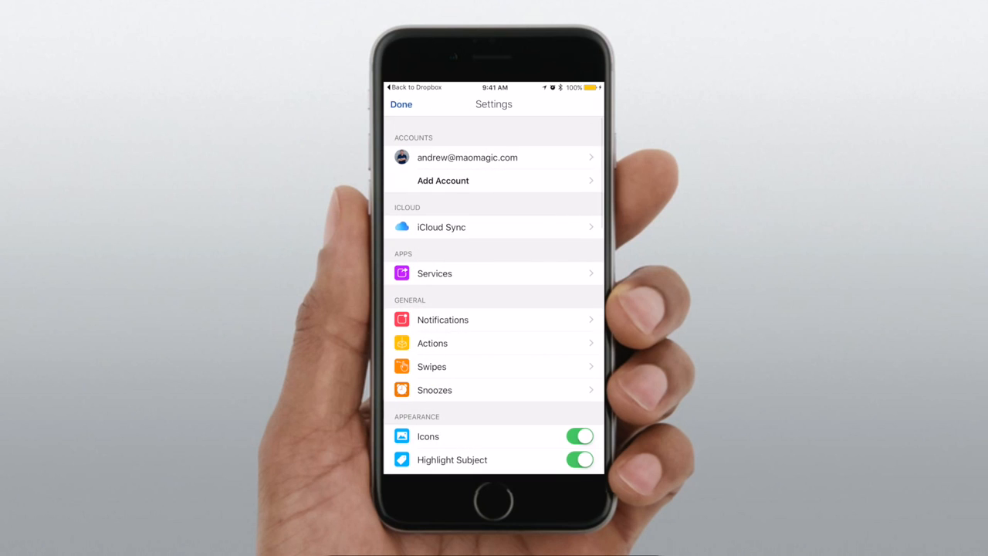
pyautogui.click(432, 343)
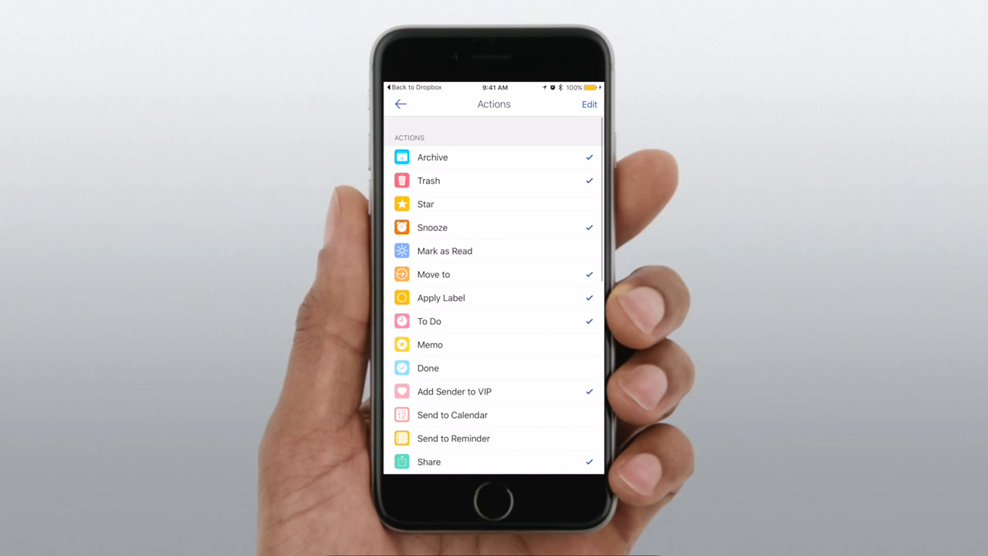
pyautogui.scroll(-3)
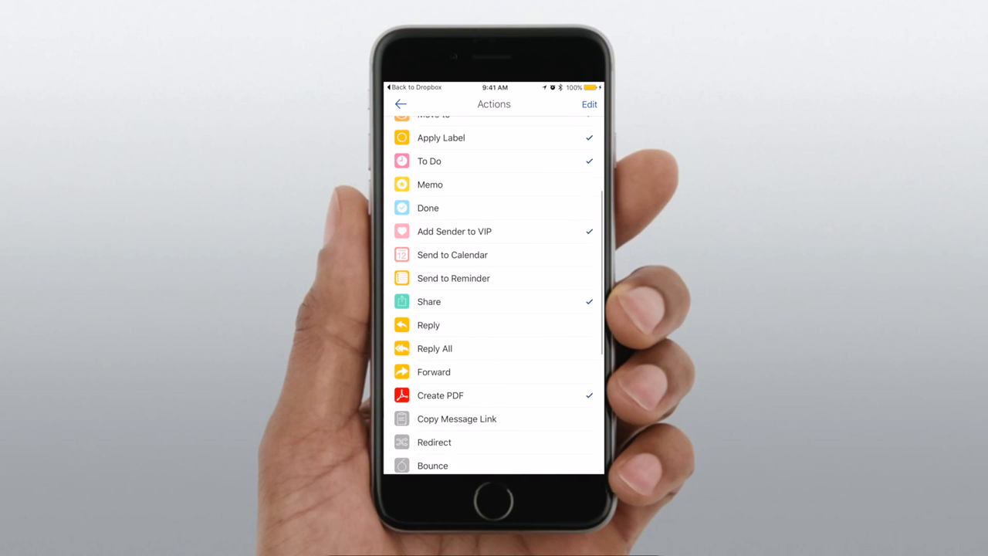
pyautogui.scroll(-3)
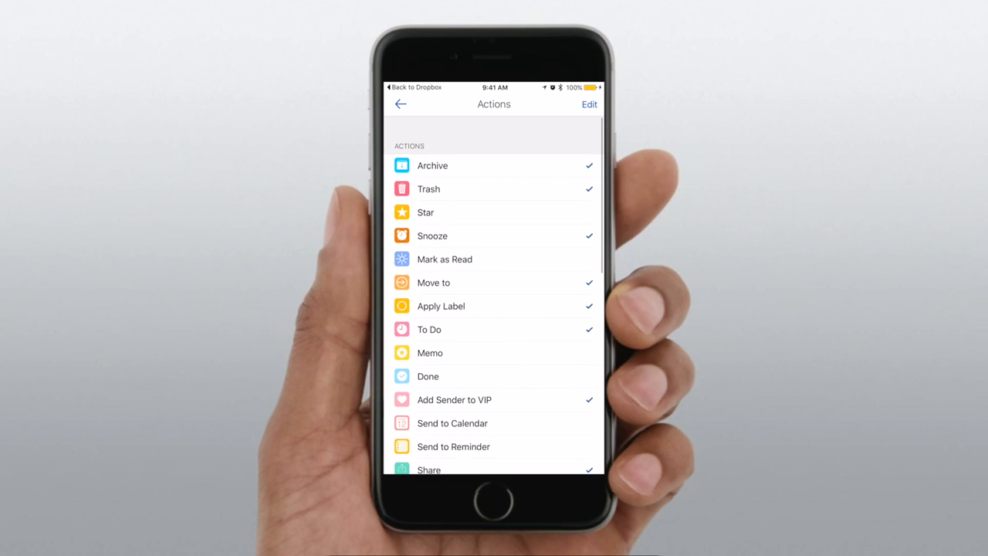
pyautogui.click(401, 105)
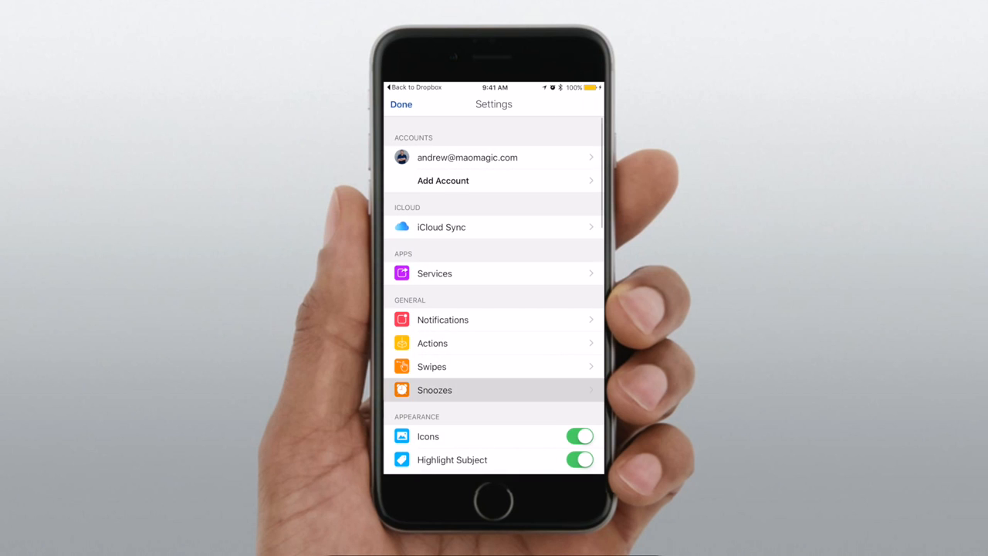
# Step: In Appearance, switch on Highlight Unread and Show Account Icons
pyautogui.click(434, 389)
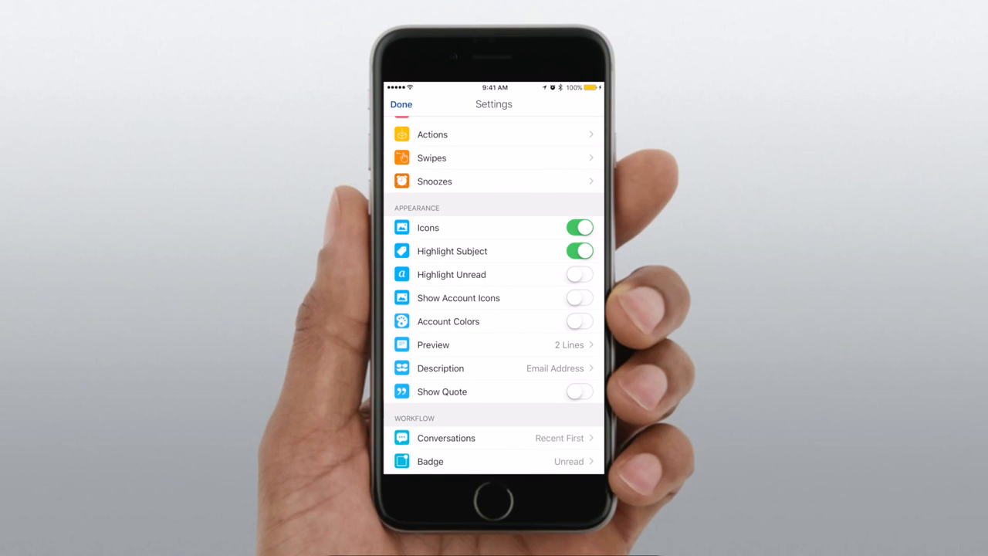
pyautogui.click(579, 275)
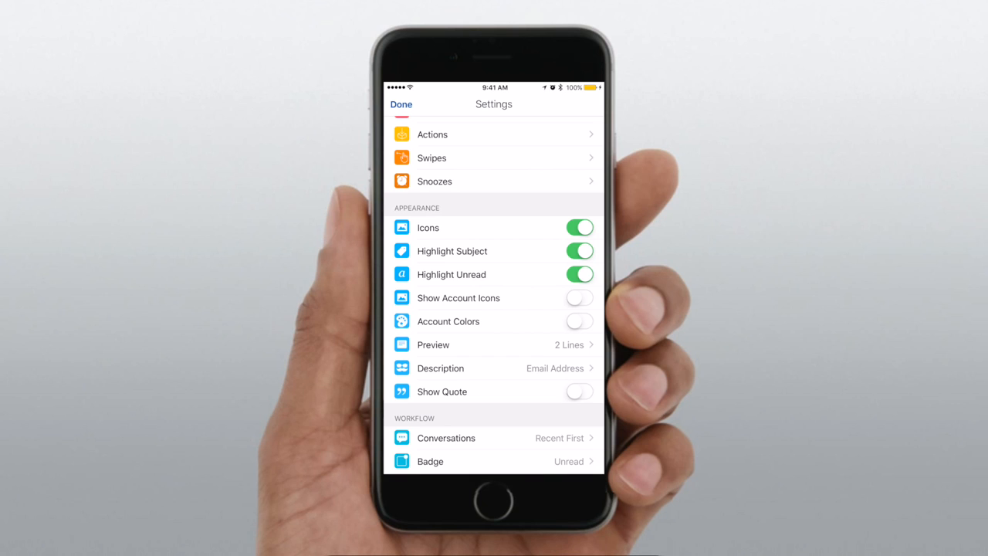
pyautogui.click(579, 298)
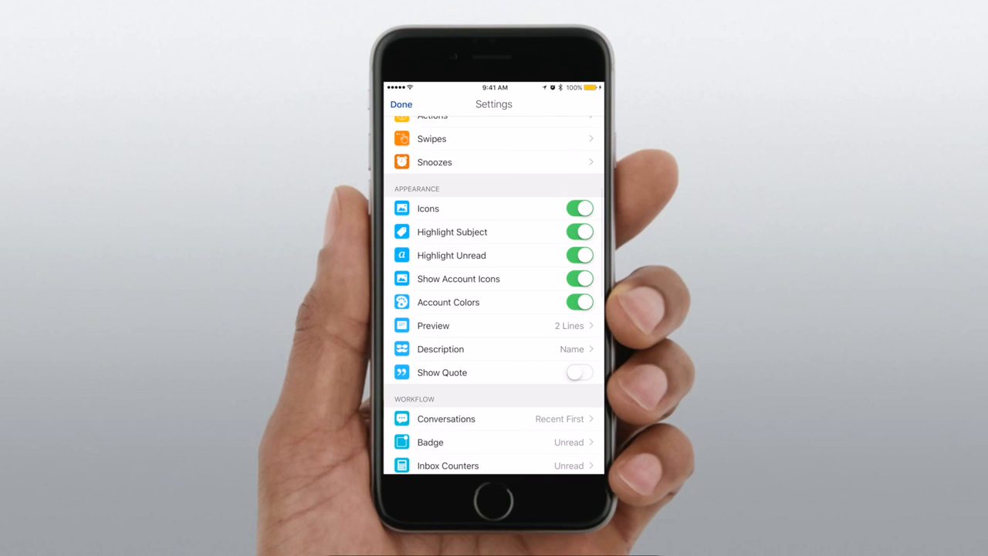
pyautogui.scroll(-3)
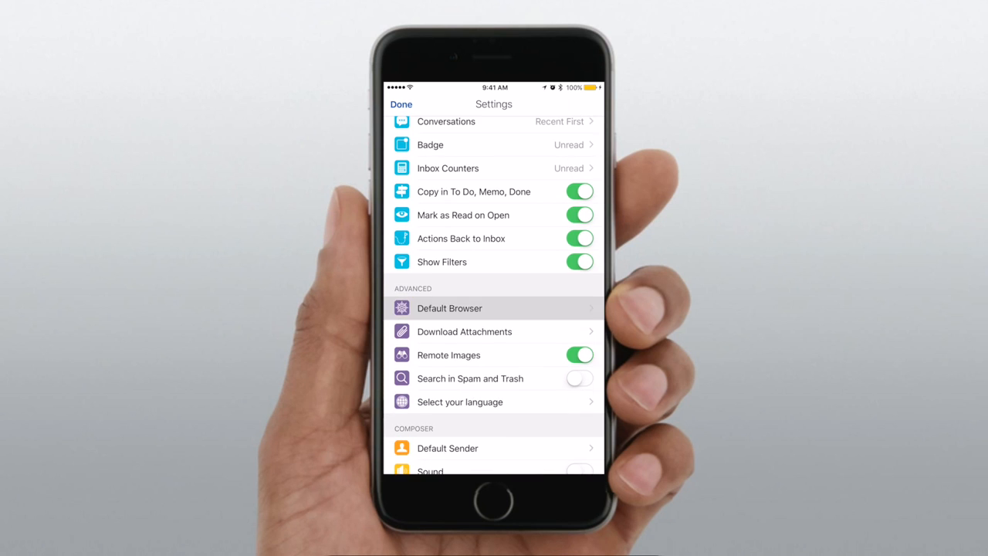
pyautogui.click(449, 309)
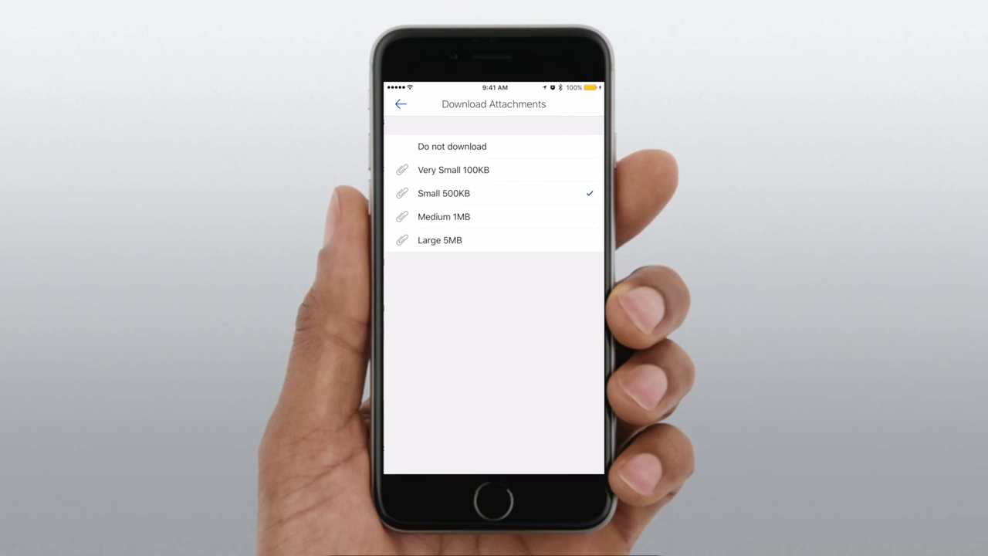
pyautogui.click(402, 104)
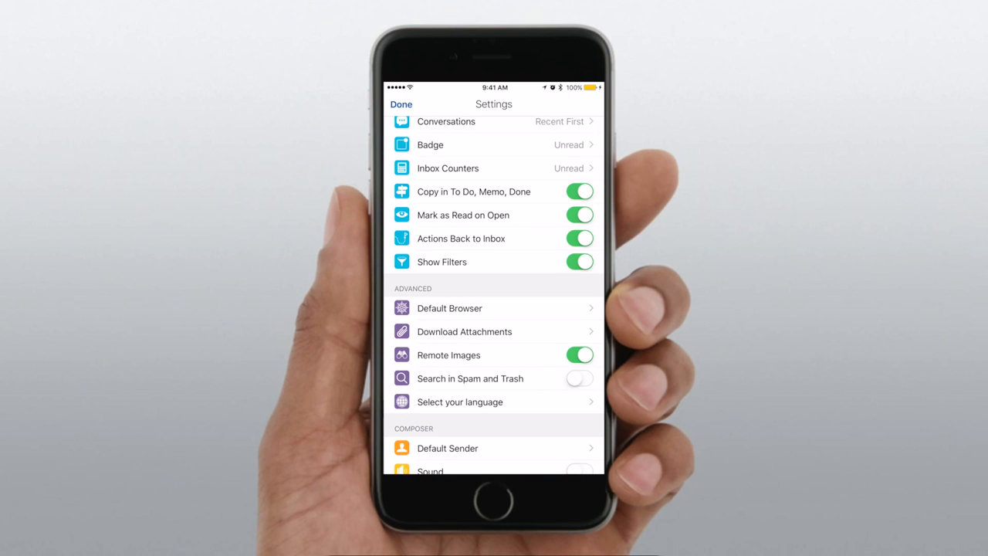
pyautogui.click(460, 402)
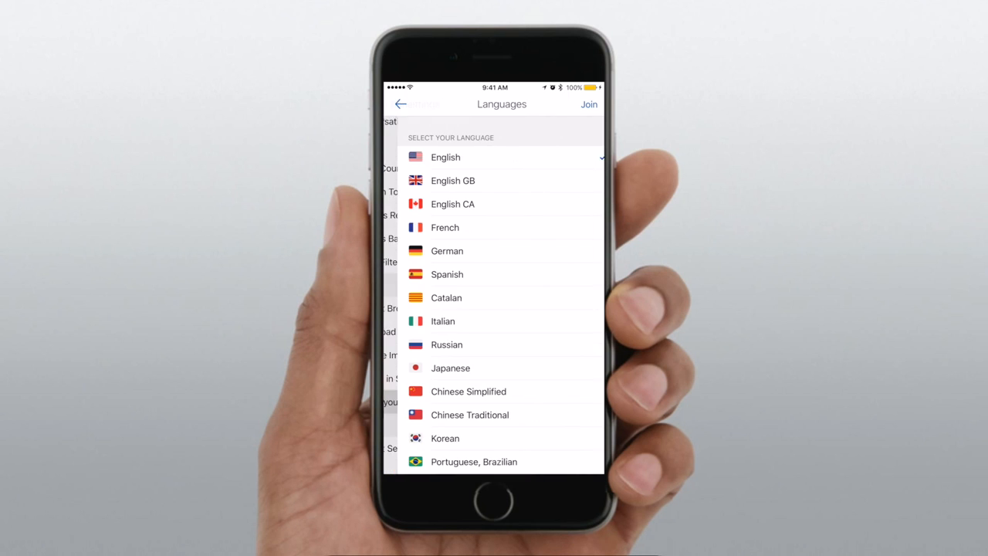
pyautogui.click(401, 105)
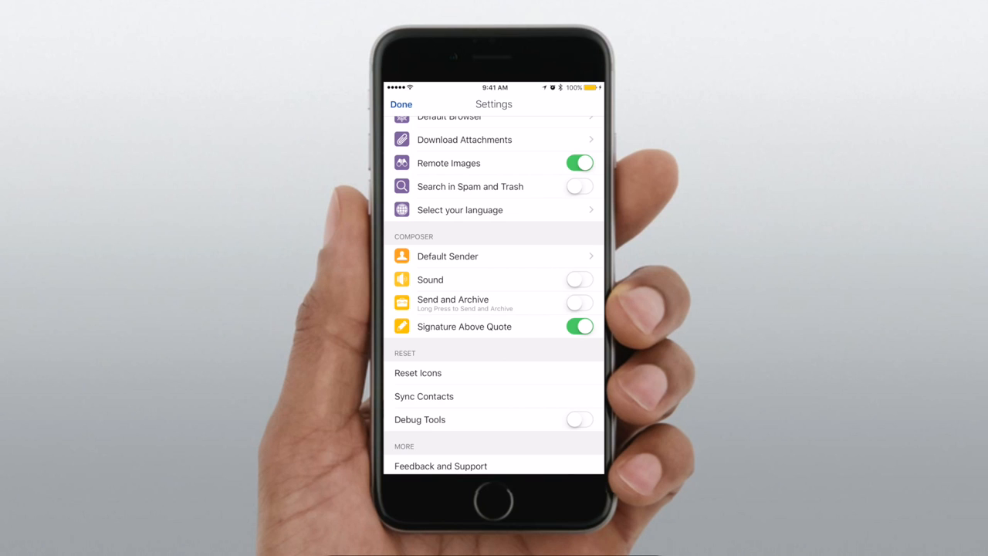
pyautogui.scroll(-3)
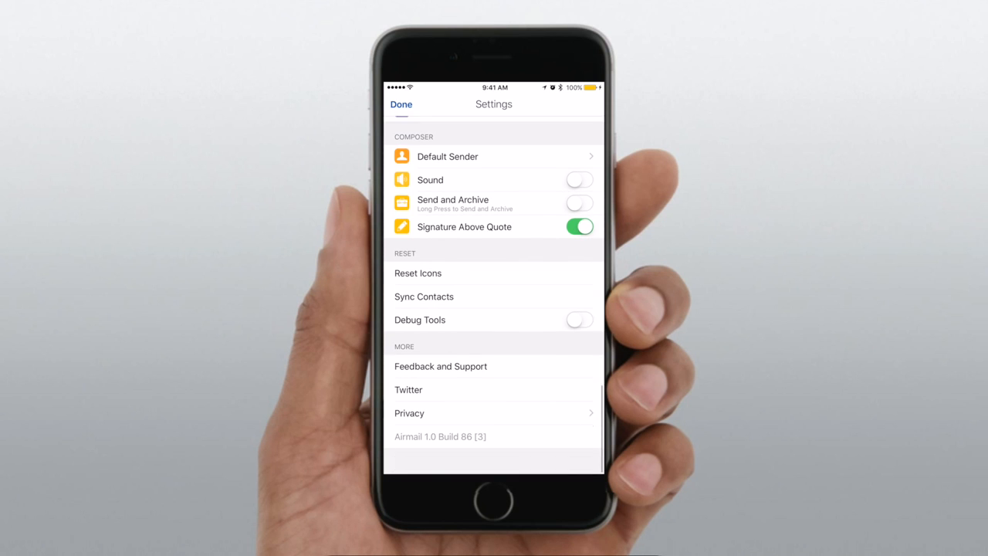
pyautogui.click(402, 105)
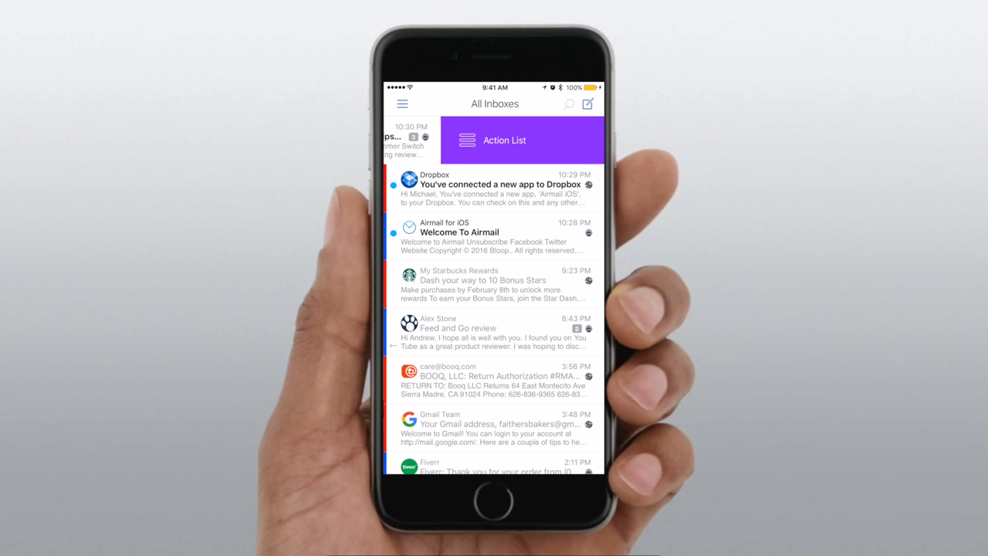
pyautogui.click(505, 139)
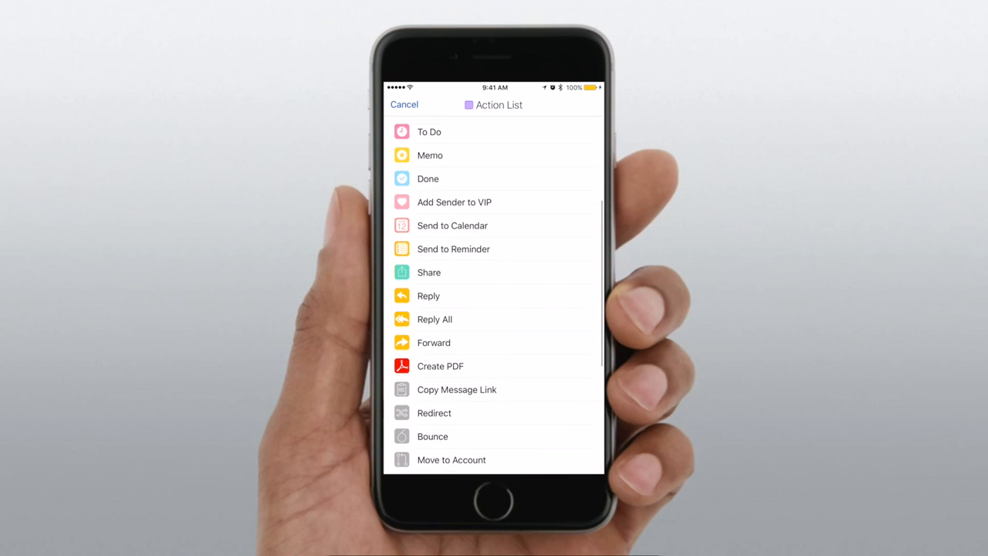
pyautogui.scroll(-3)
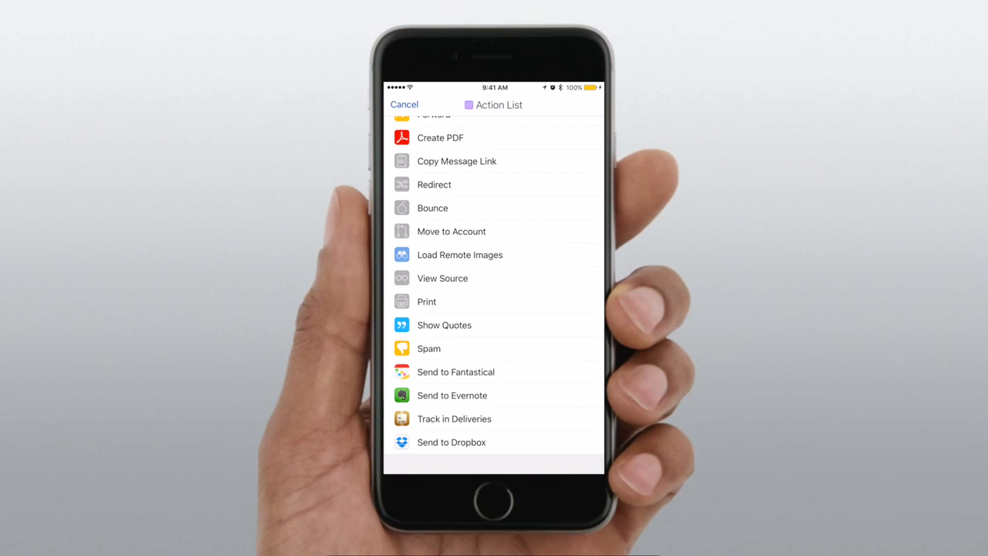
pyautogui.scroll(-3)
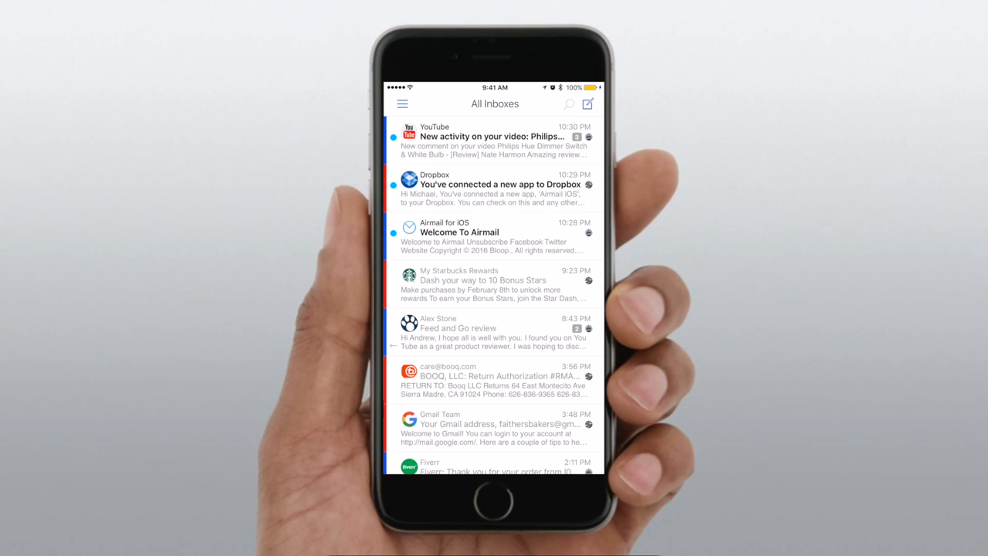
pyautogui.click(587, 103)
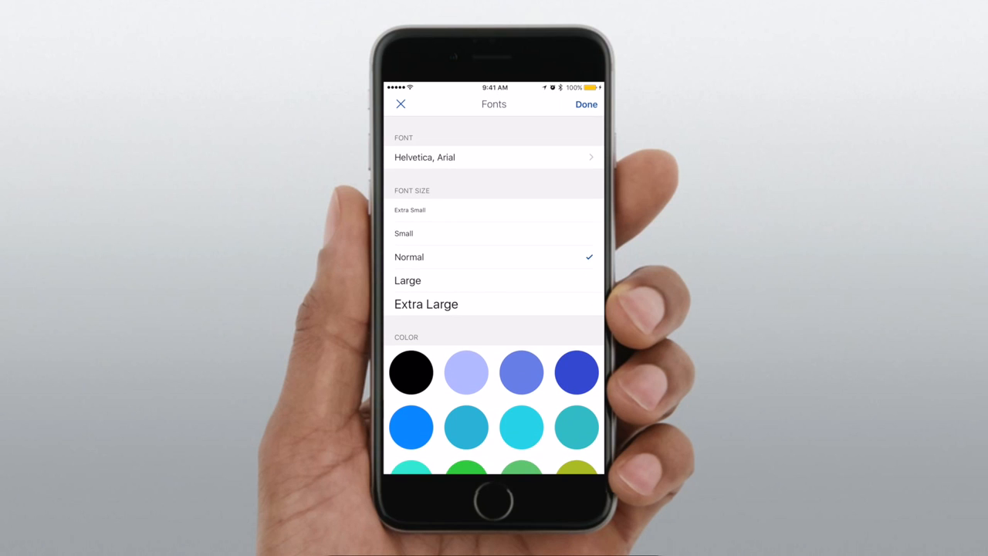
pyautogui.scroll(-3)
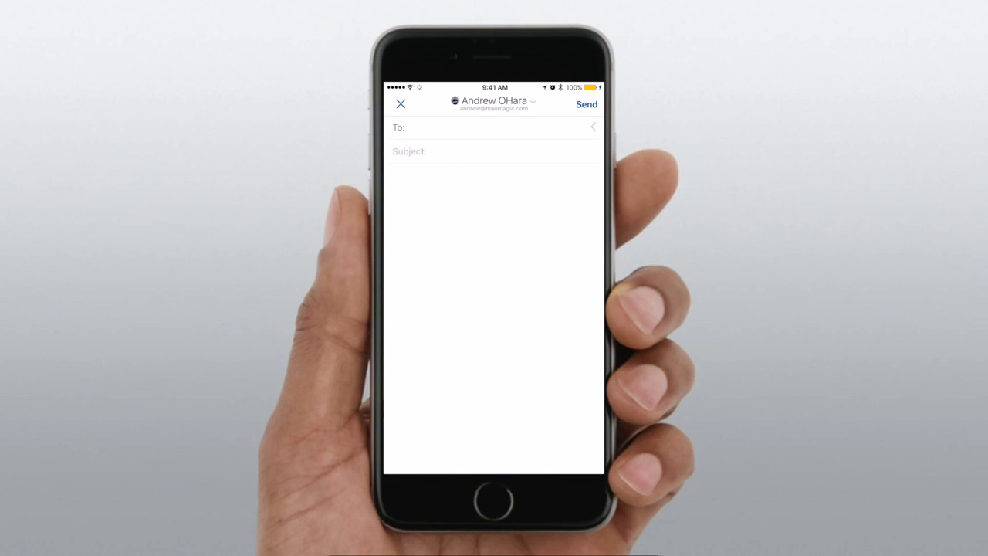
pyautogui.click(402, 104)
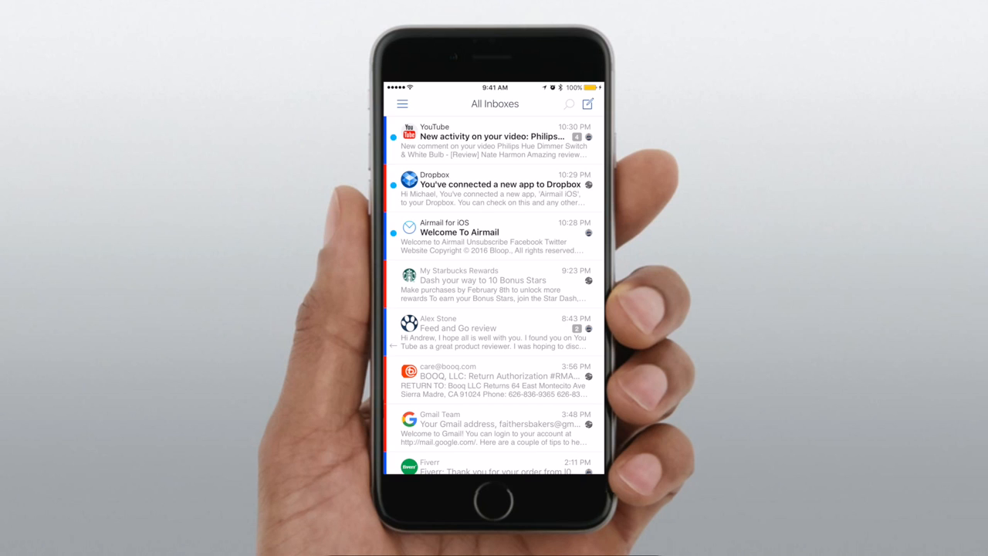